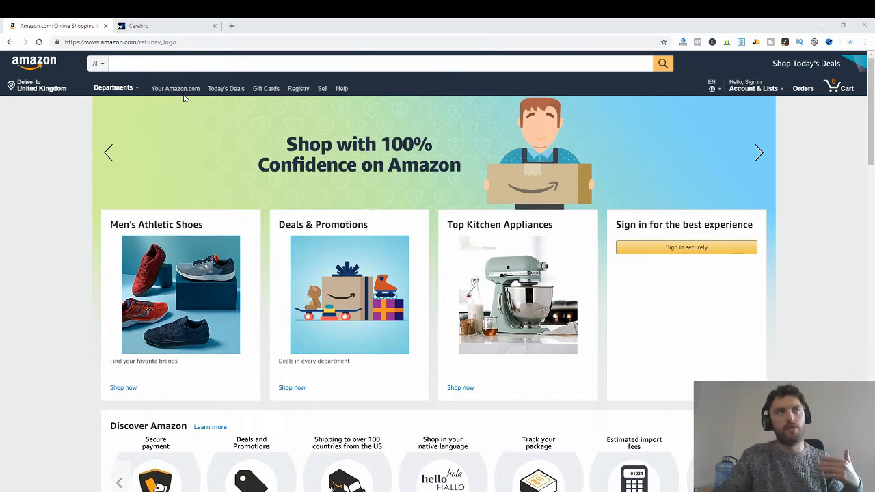
# - Search Amazon for 'arthritis gloves'
pyautogui.click(113, 88)
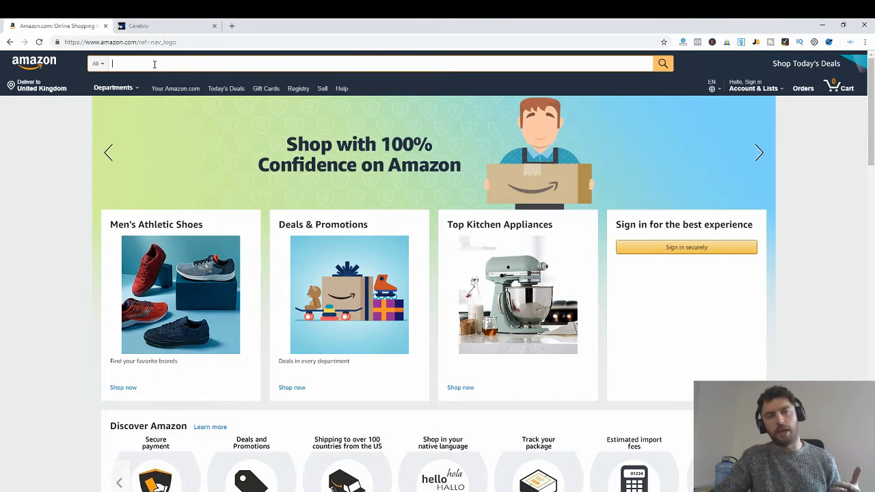
pyautogui.write('arthritis gloves')
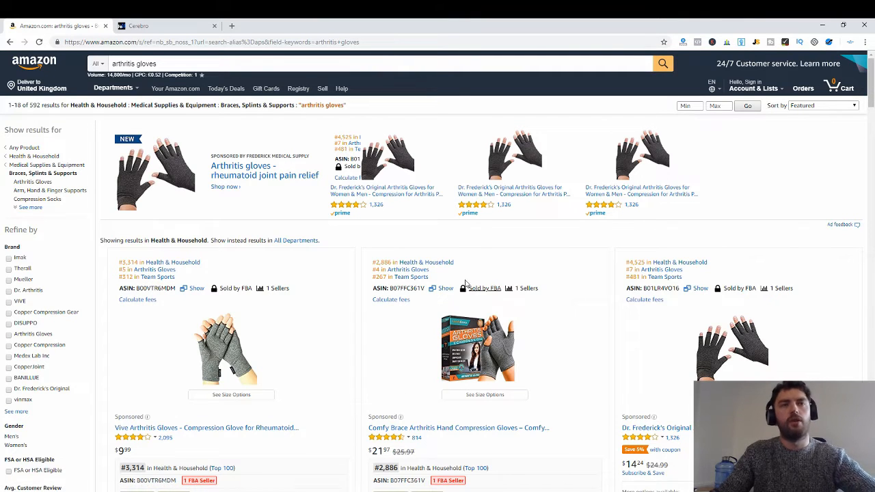
pyautogui.moveTo(705, 286)
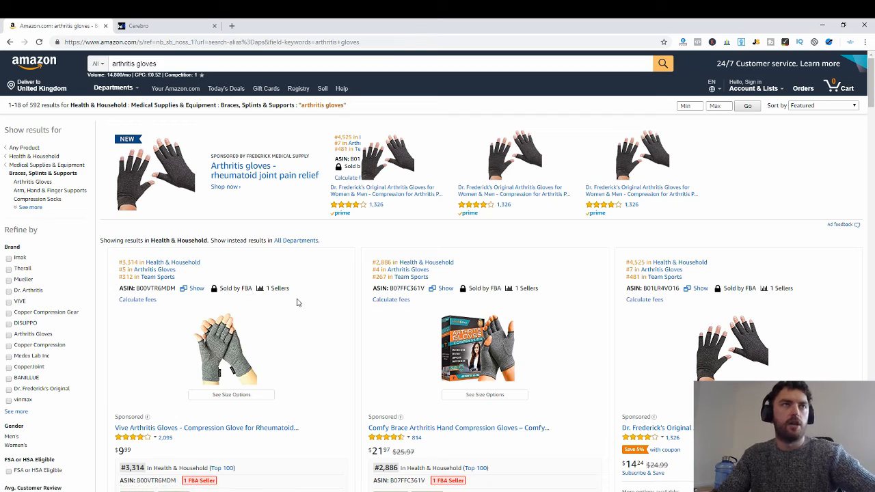
pyautogui.moveTo(490, 317)
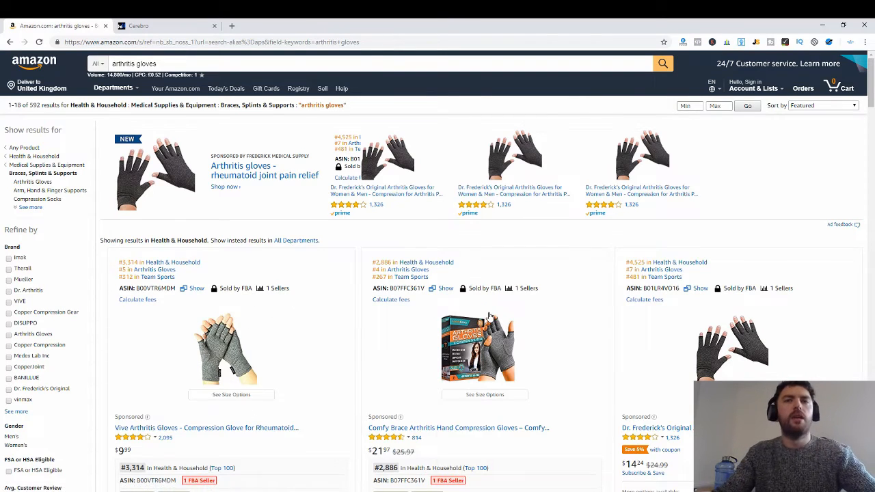
# - Scroll the results and copy the Amazon's Choice listing's ASIN B00ZO4WW7Q
pyautogui.scroll(-3)
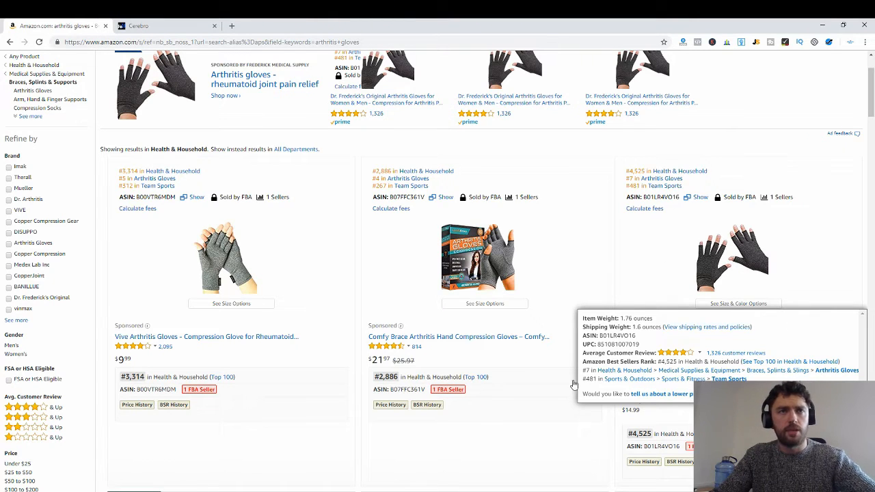
pyautogui.scroll(-3)
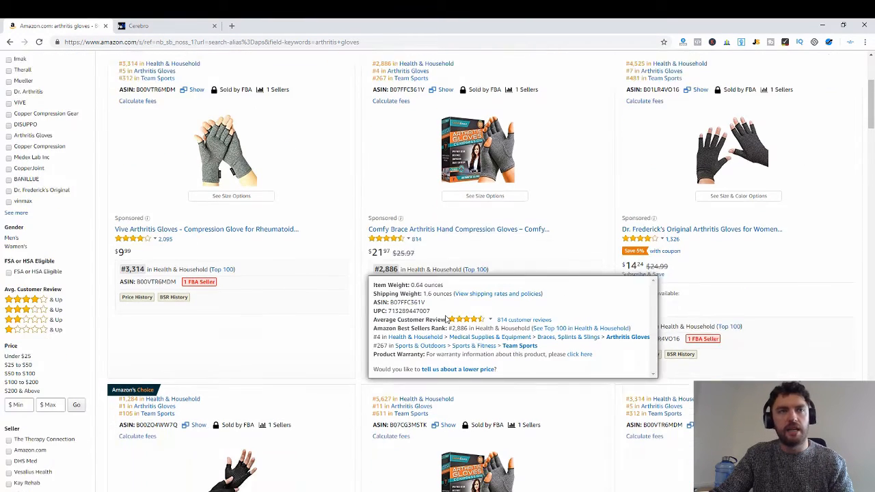
pyautogui.scroll(-3)
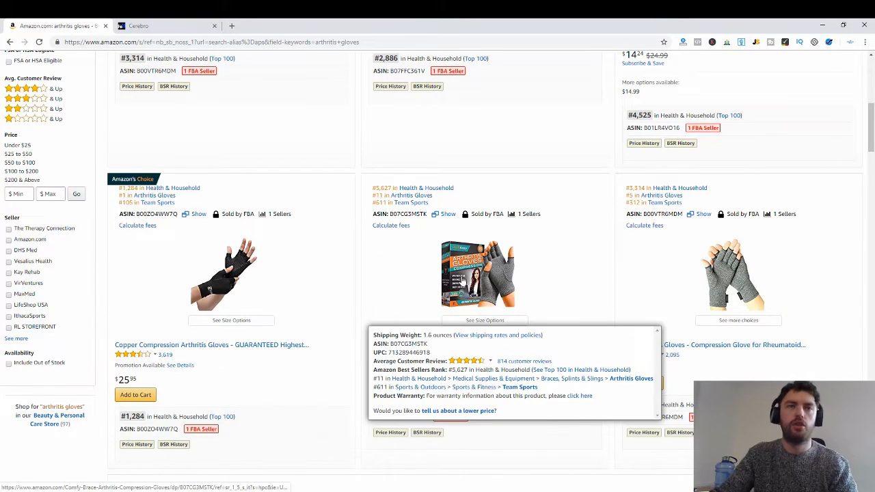
pyautogui.scroll(-3)
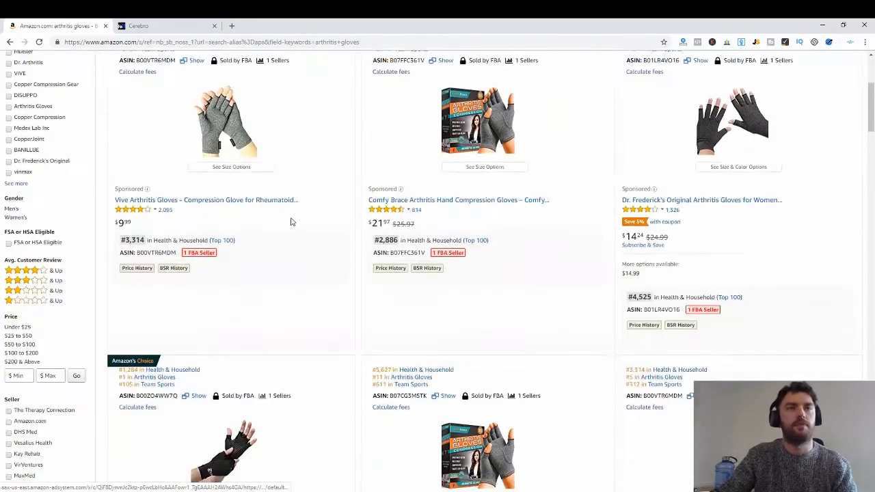
pyautogui.scroll(-3)
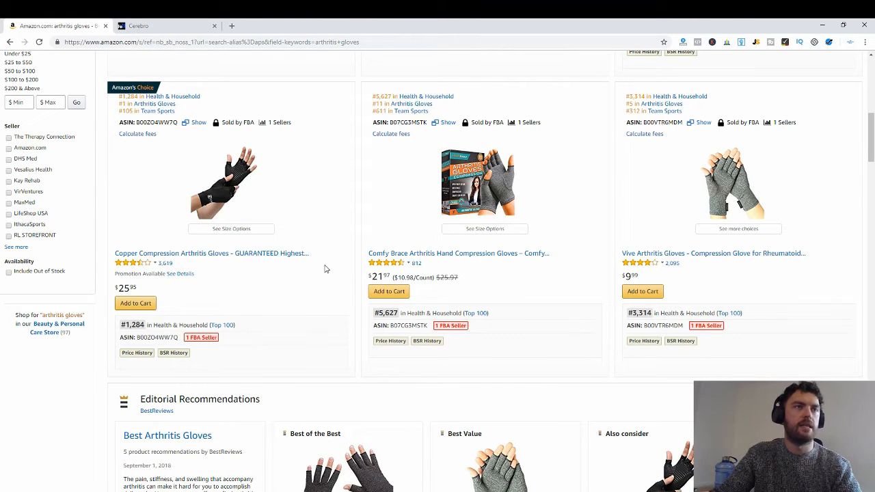
pyautogui.moveTo(292, 274)
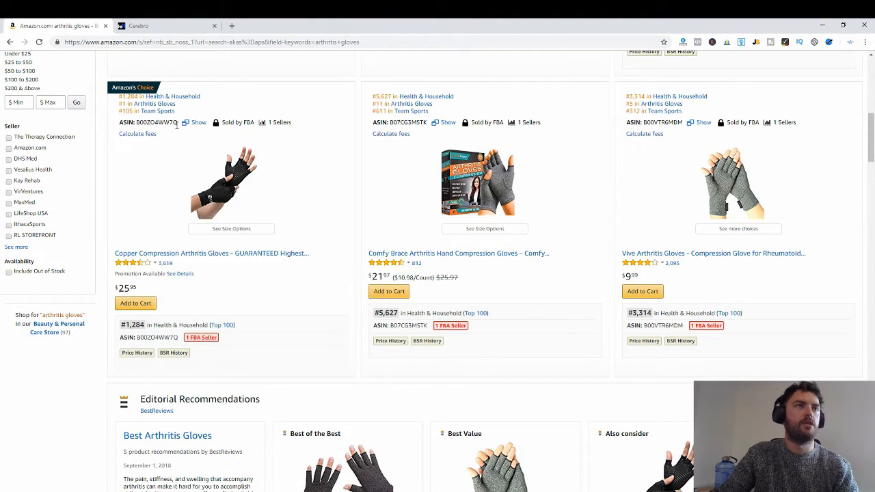
pyautogui.doubleClick(156, 122)
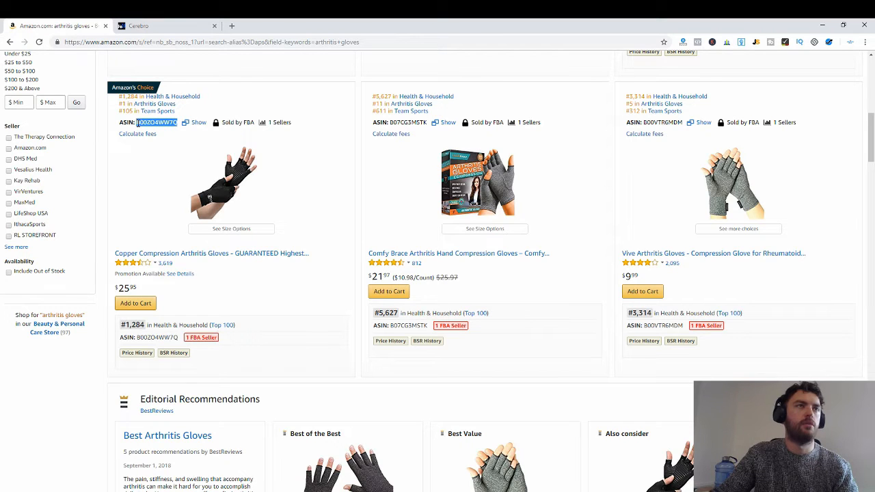
pyautogui.rightClick(156, 122)
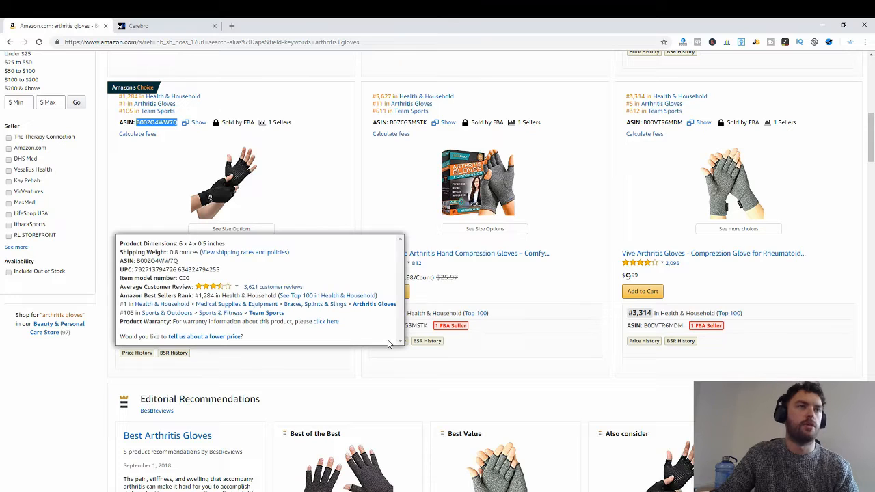
pyautogui.click(138, 26)
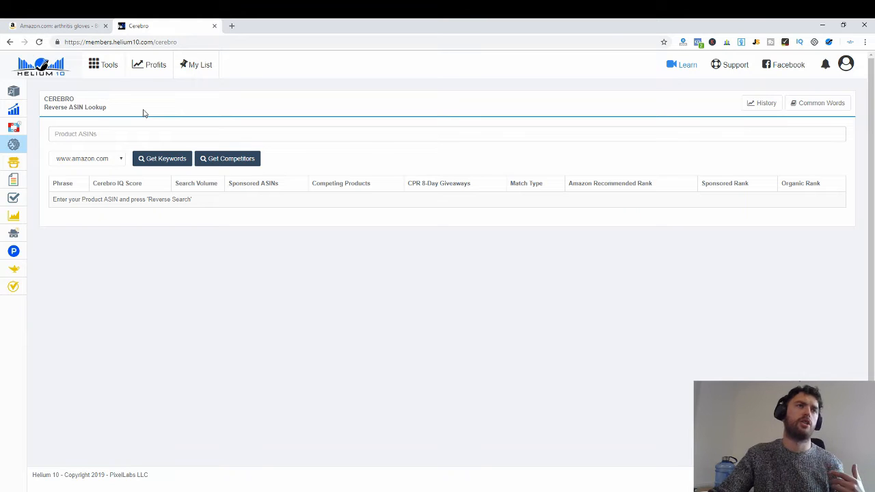
pyautogui.moveTo(190, 286)
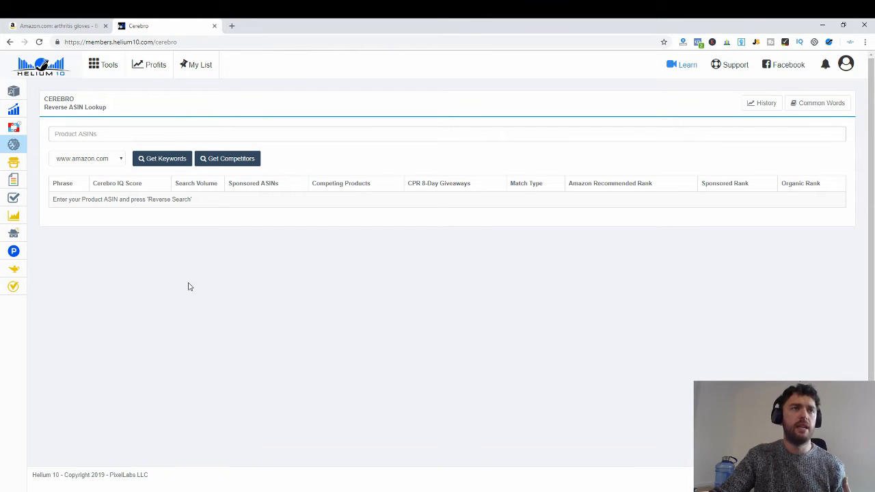
pyautogui.moveTo(199, 294)
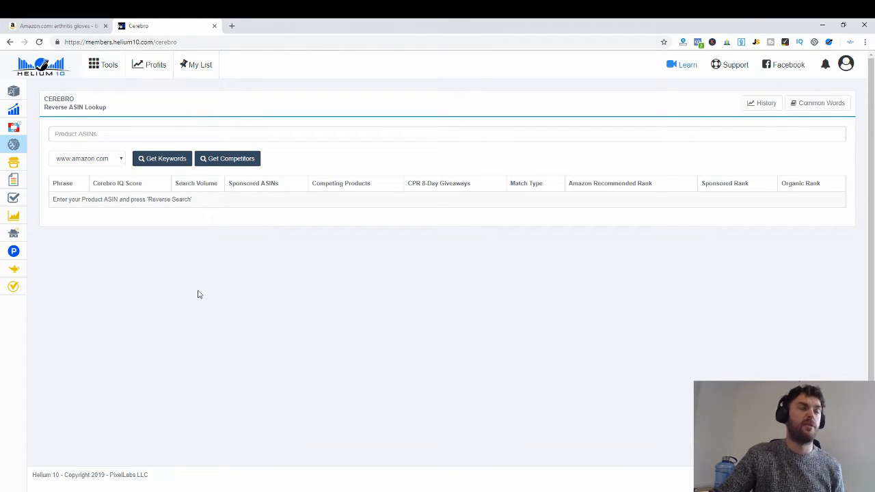
pyautogui.moveTo(191, 315)
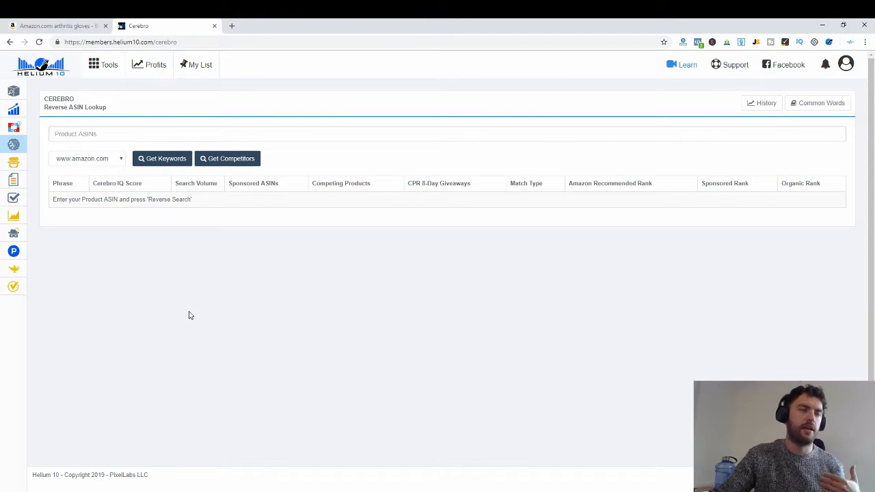
pyautogui.moveTo(181, 287)
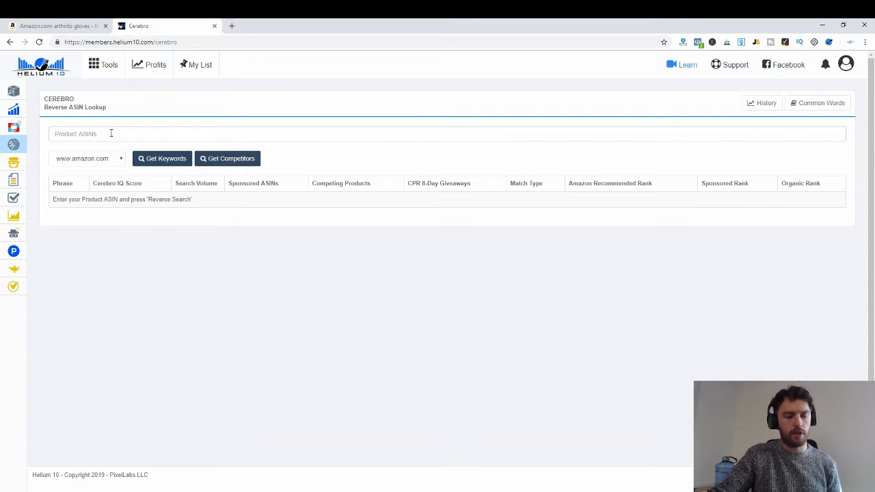
# - Enter ASIN B00ZO4WW7Q in Cerebro for amazon.com and start the keyword lookup
pyautogui.write('B00ZO4WW7Q')
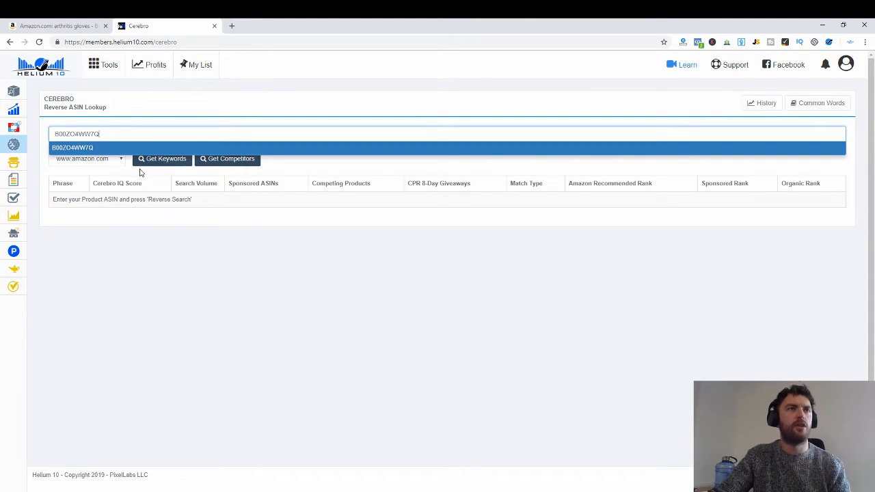
pyautogui.click(72, 148)
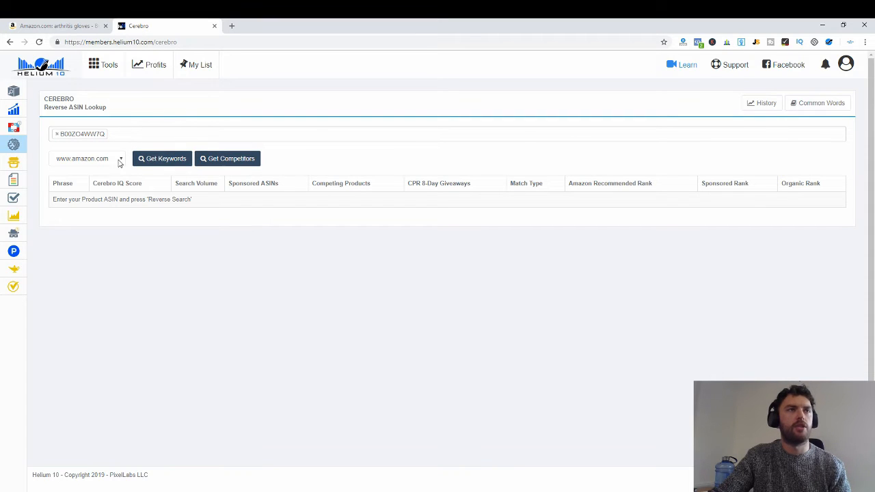
pyautogui.click(162, 159)
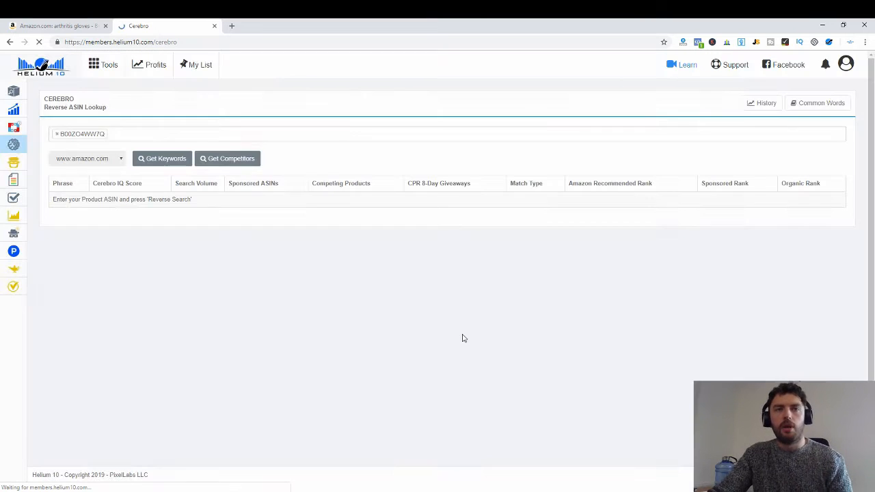
pyautogui.click(162, 157)
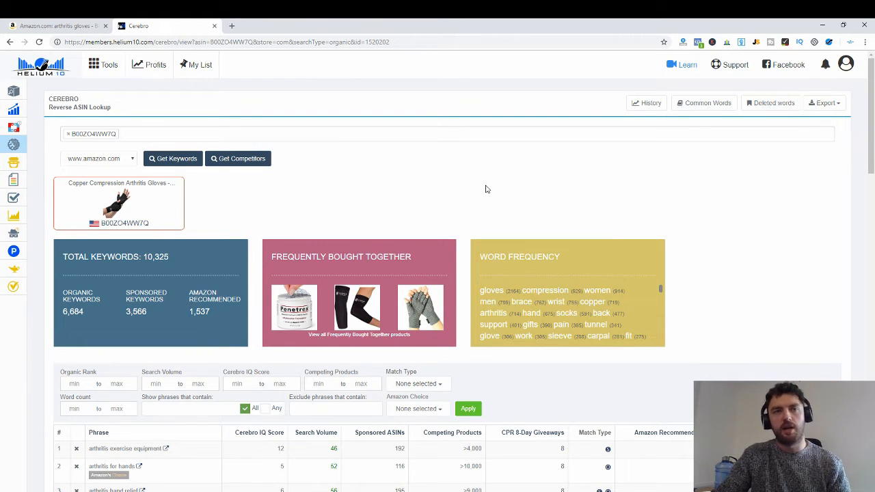
pyautogui.moveTo(366, 203)
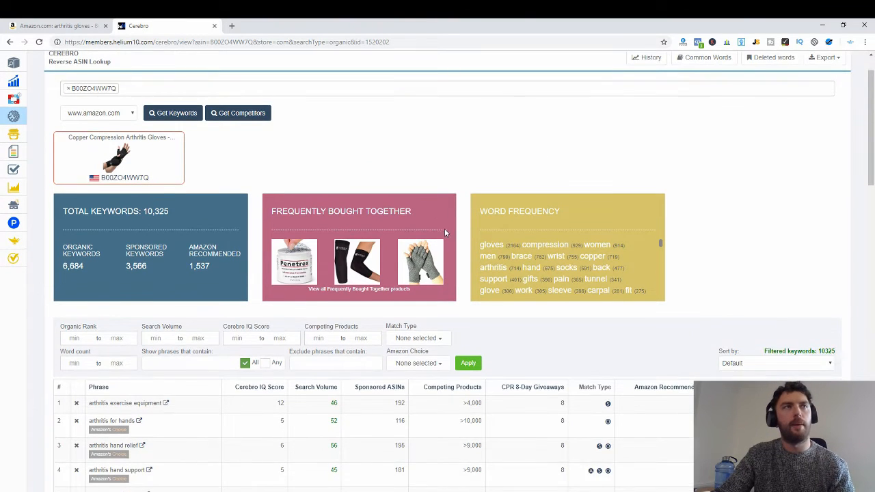
pyautogui.scroll(-3)
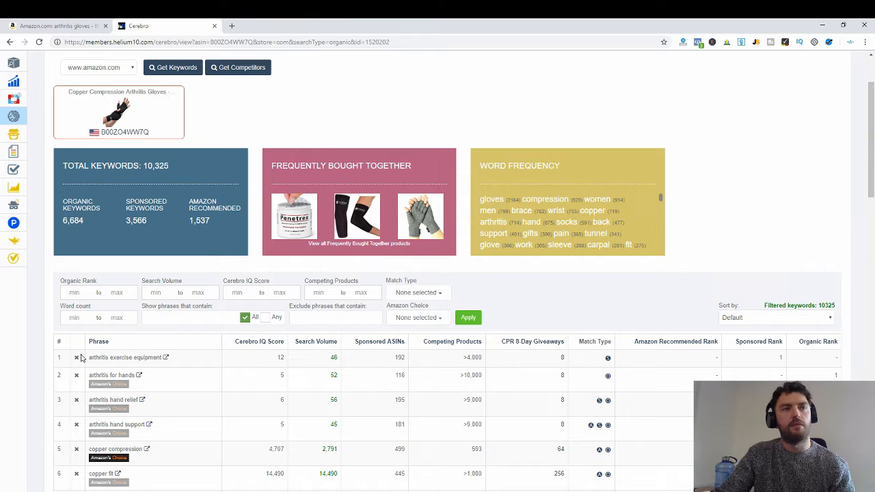
pyautogui.scroll(-3)
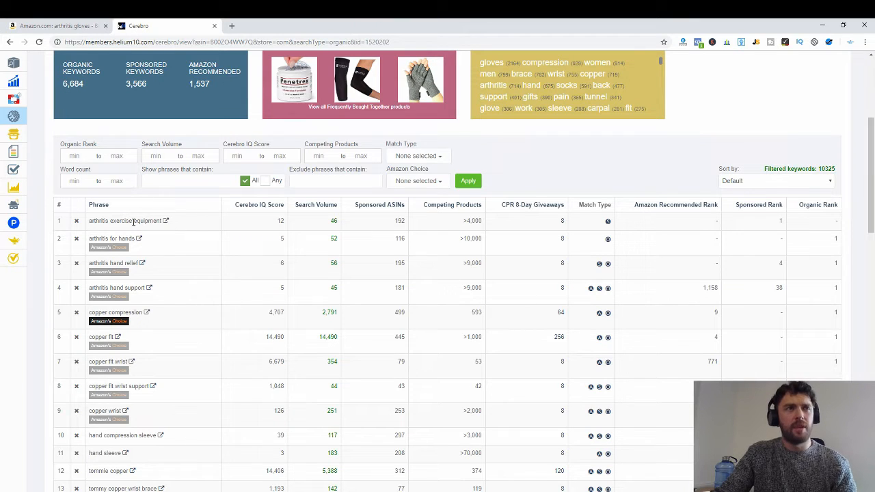
pyautogui.moveTo(325, 208)
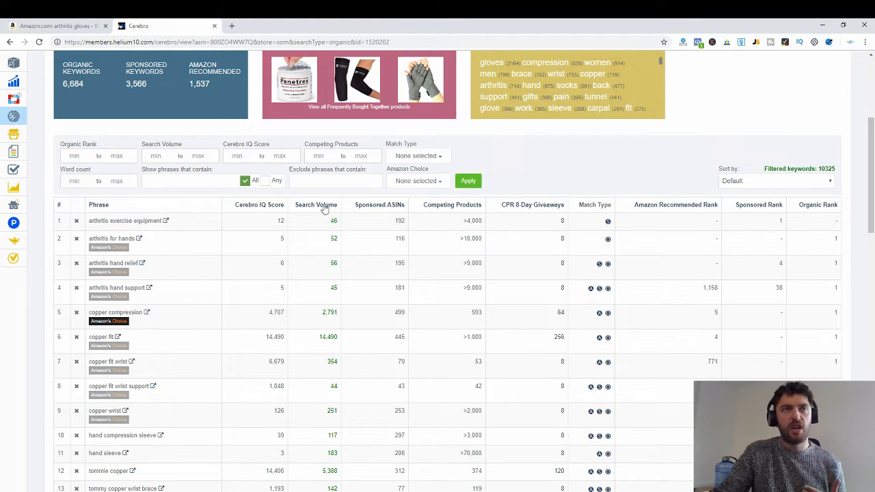
pyautogui.moveTo(316, 205)
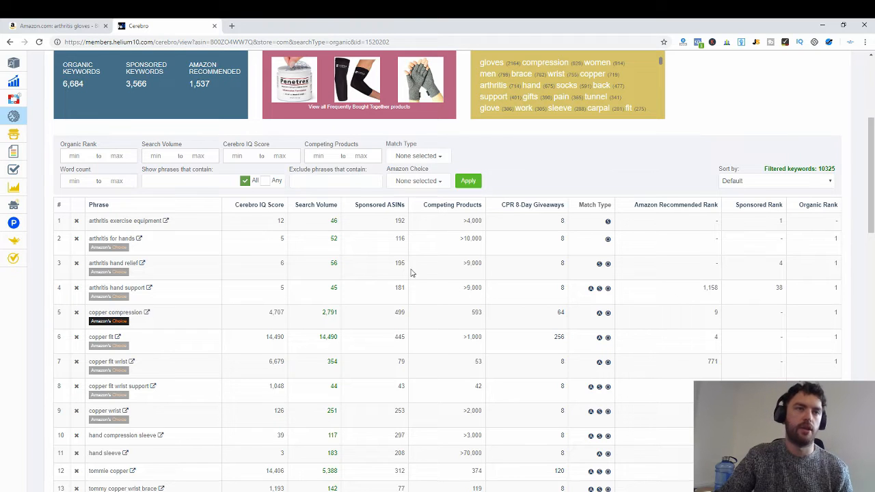
pyautogui.moveTo(417, 266)
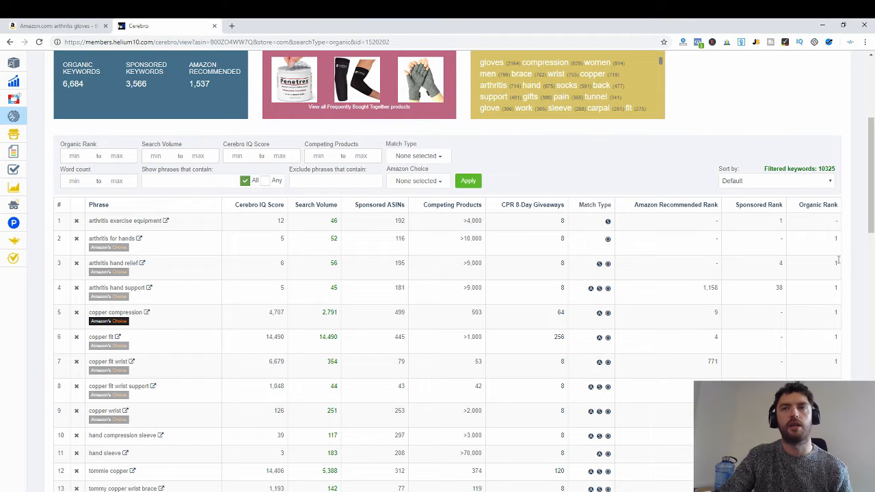
pyautogui.scroll(-3)
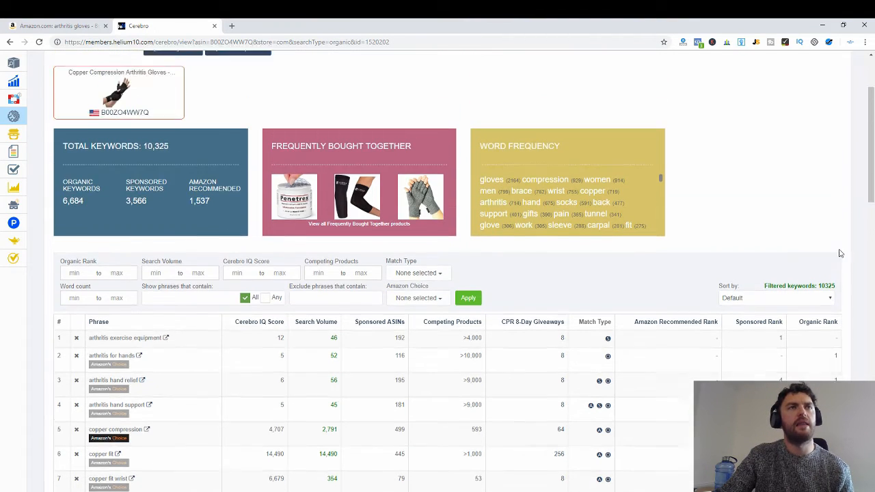
pyautogui.scroll(-3)
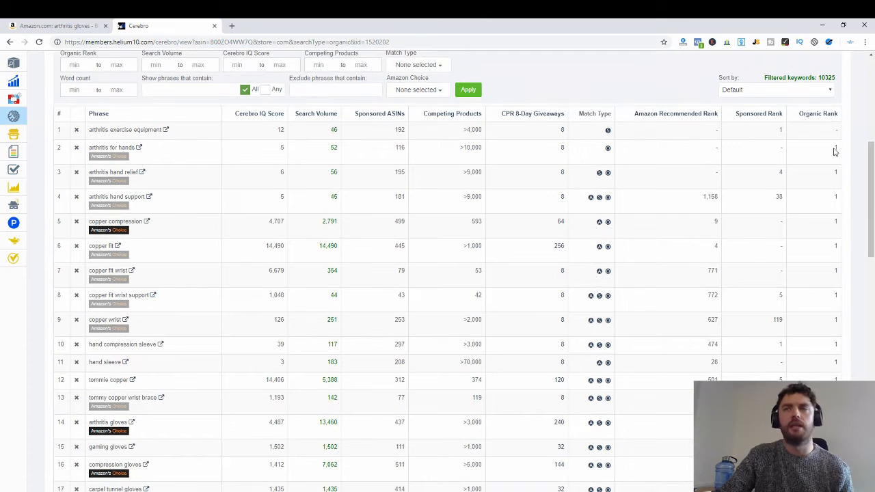
pyautogui.moveTo(766, 221)
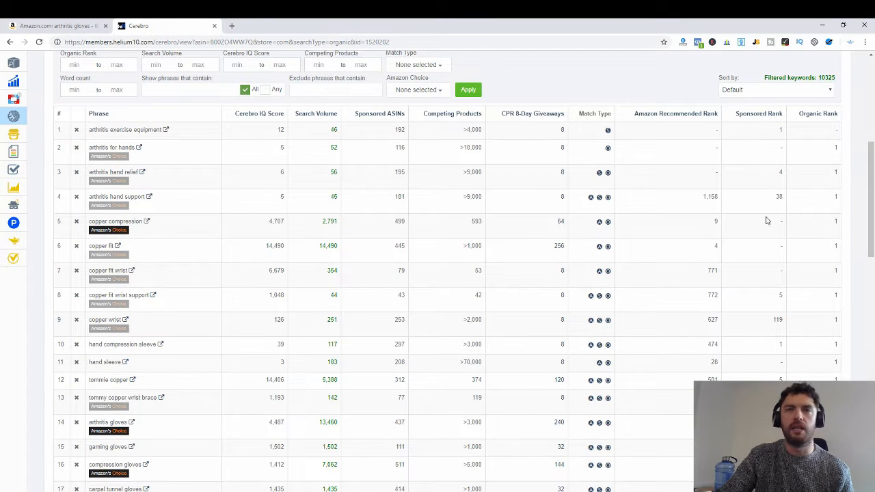
pyautogui.scroll(-3)
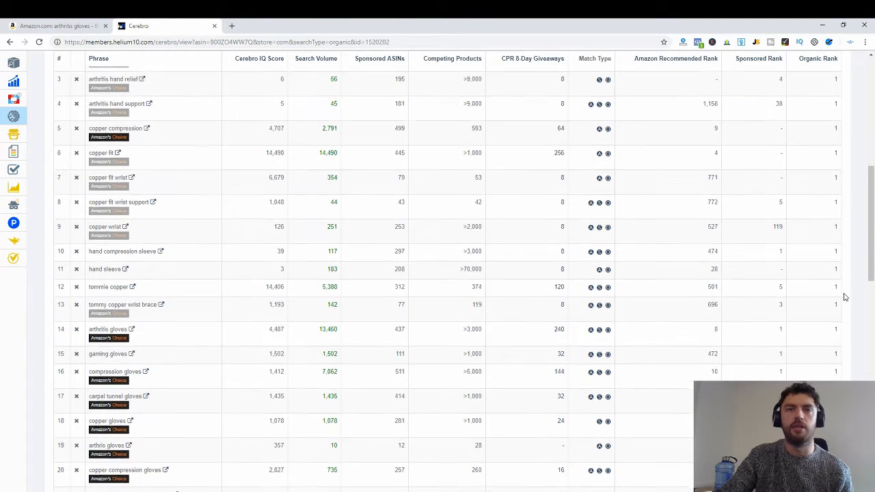
pyautogui.scroll(-3)
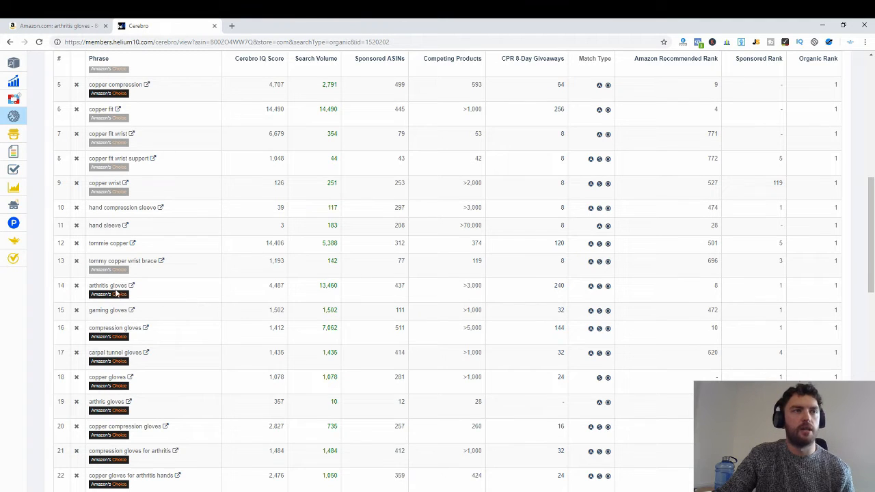
pyautogui.moveTo(364, 300)
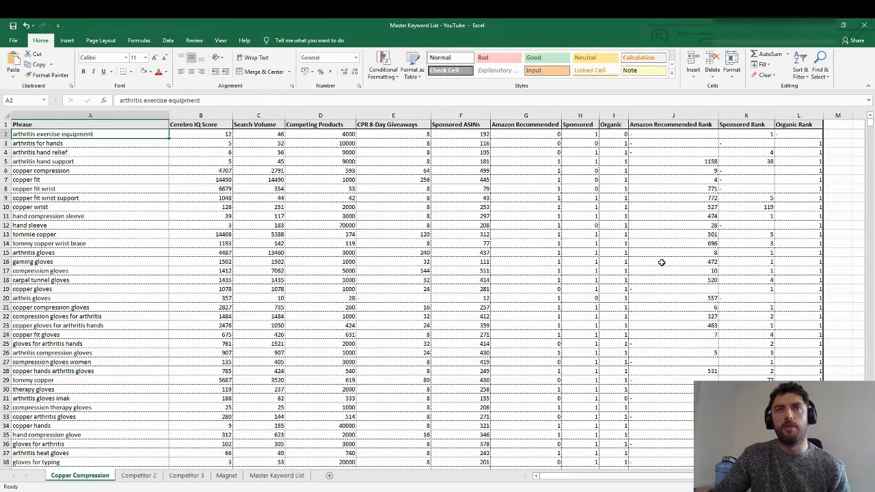
pyautogui.moveTo(444, 226)
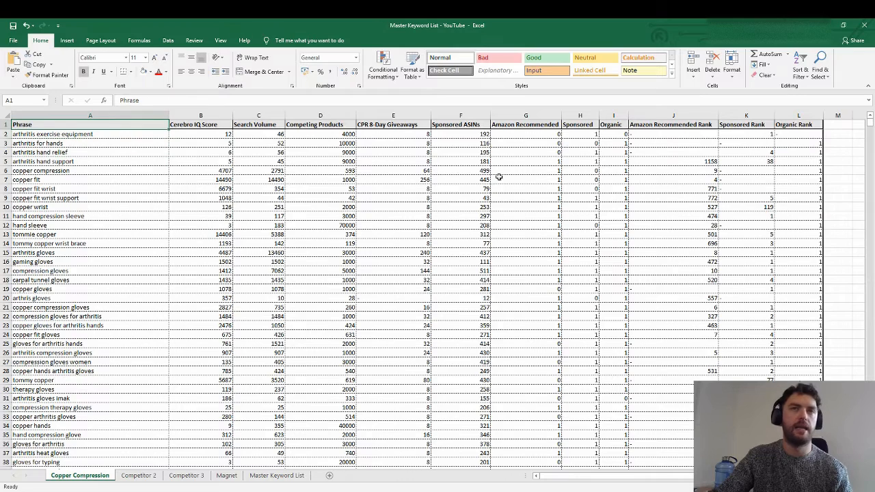
pyautogui.moveTo(160, 154)
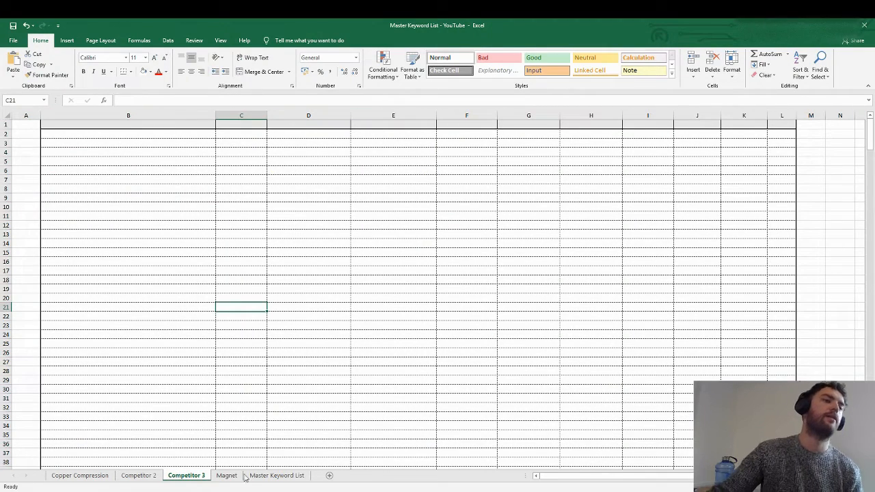
# - View the Magnet sheet in Excel, then return to Cerebro's export options
pyautogui.click(226, 475)
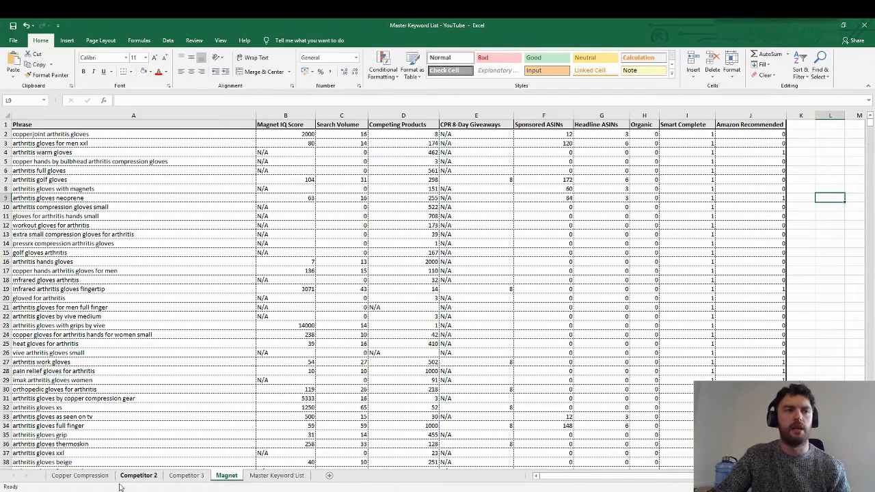
pyautogui.click(80, 475)
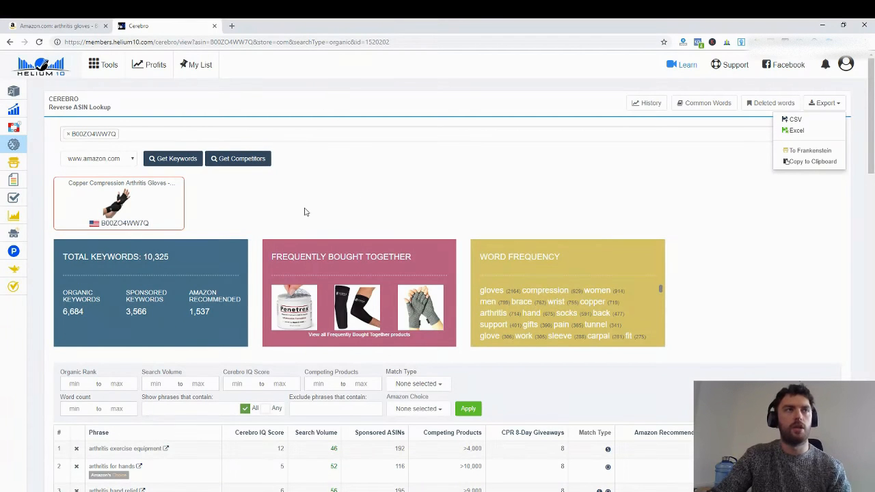
pyautogui.moveTo(93, 119)
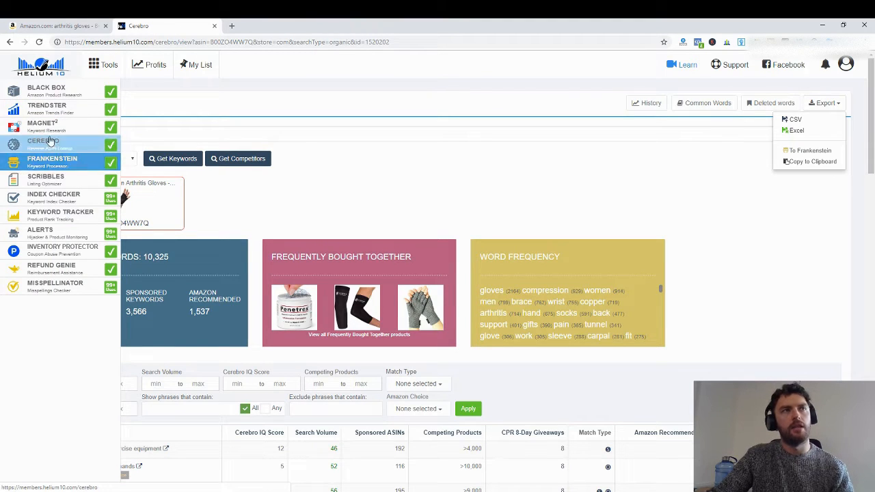
# - Open Magnet and enter 'arthritis gloves' as the seed keyword
pyautogui.click(46, 127)
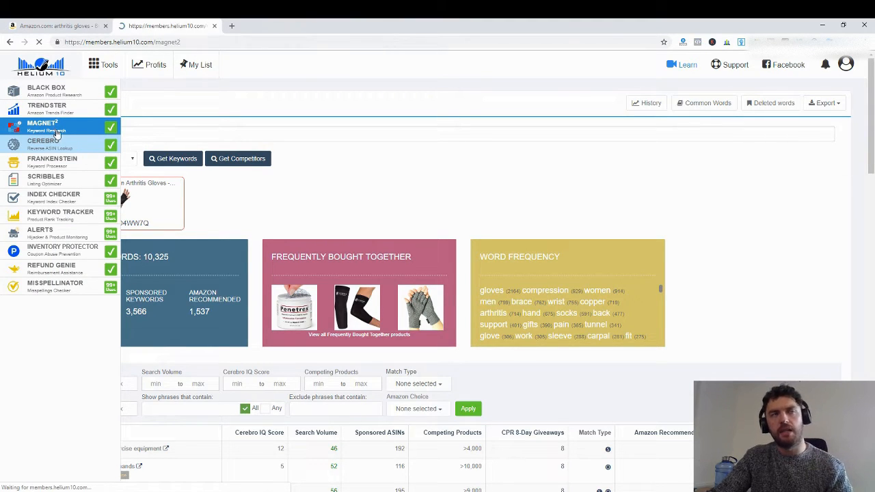
pyautogui.click(47, 127)
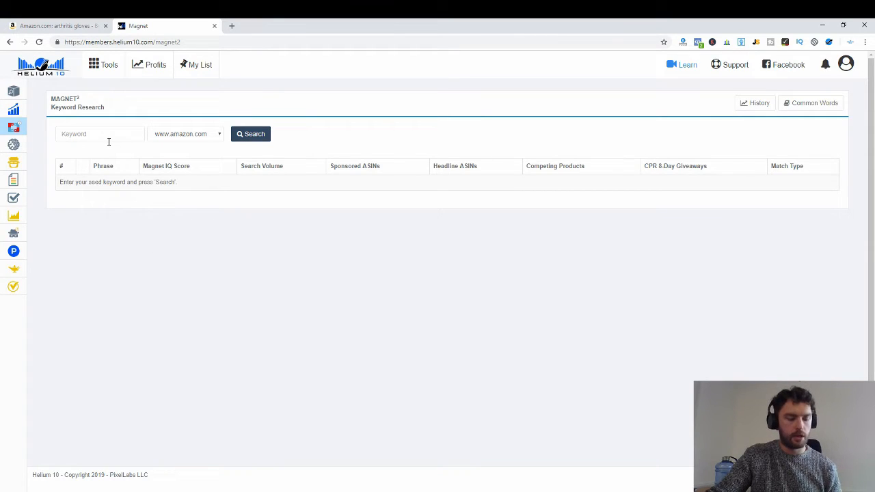
pyautogui.write('a')
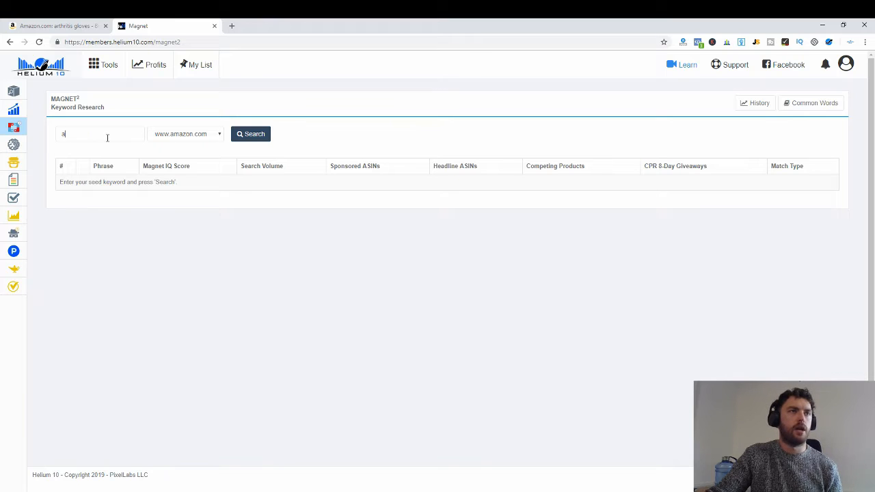
pyautogui.write('rthritis')
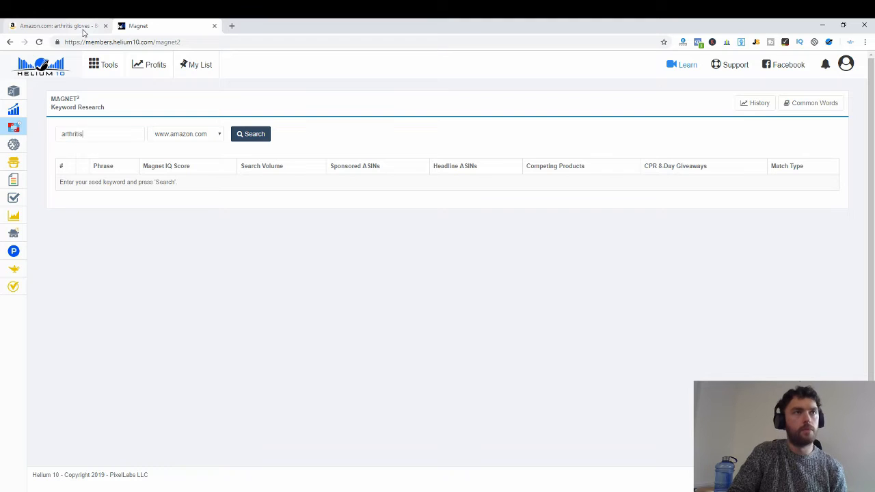
pyautogui.write('gloves')
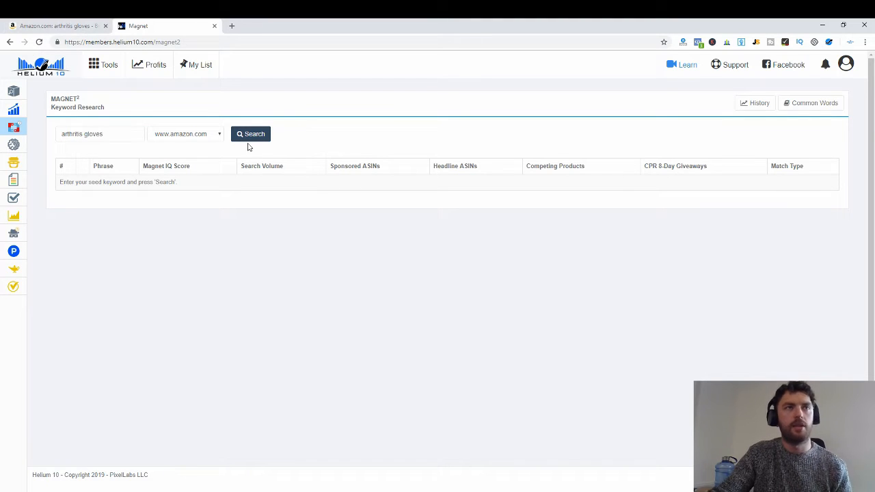
pyautogui.moveTo(357, 203)
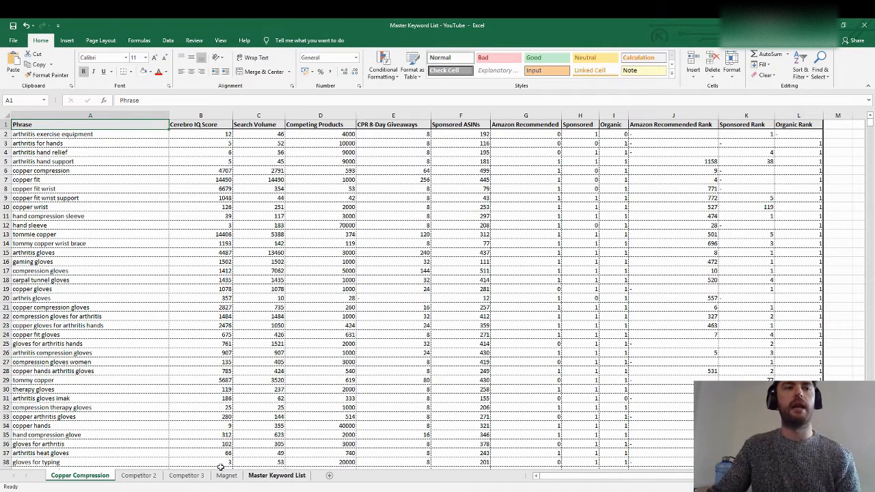
# - Show the Magnet sheet with its Magnet IQ scores and search volumes
pyautogui.click(227, 475)
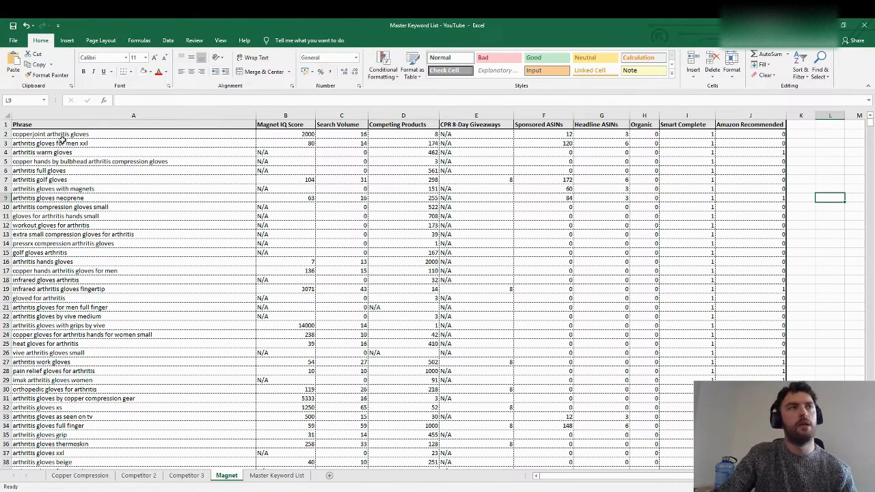
pyautogui.moveTo(113, 224)
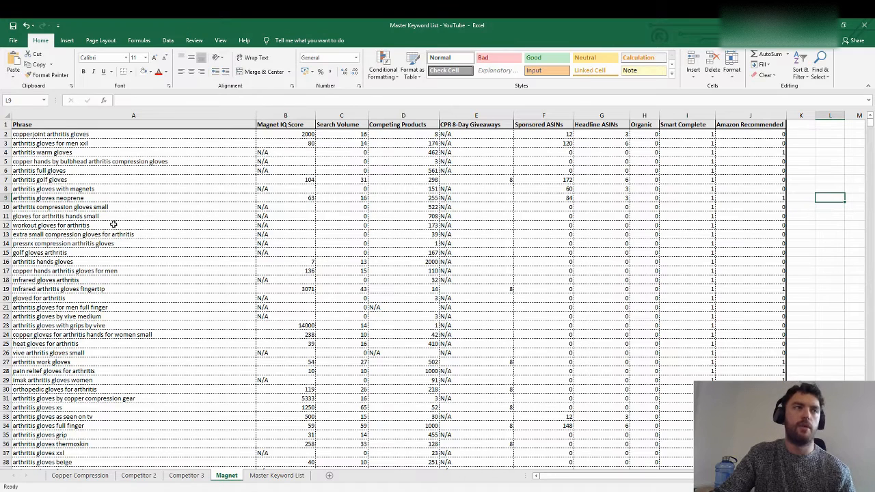
pyautogui.moveTo(93, 143)
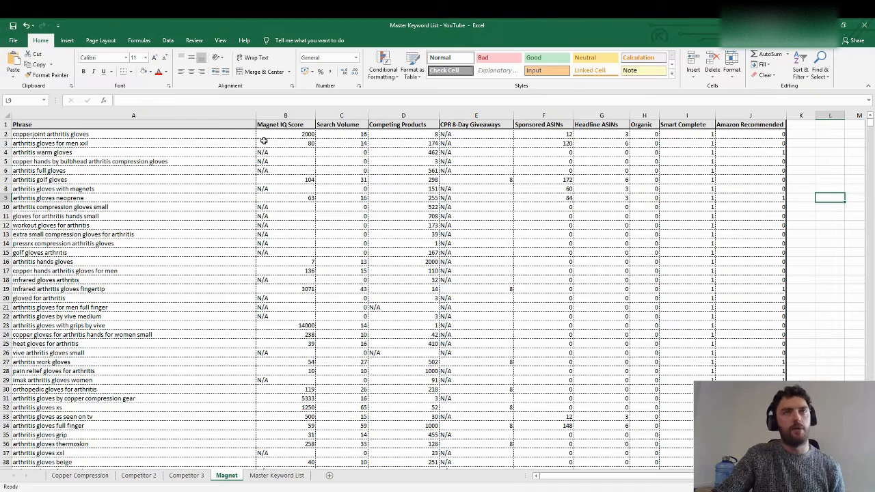
pyautogui.moveTo(289, 228)
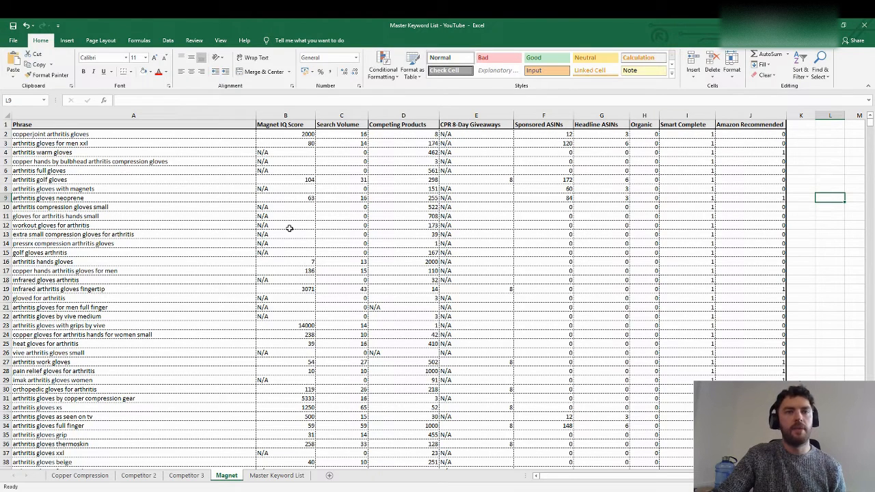
pyautogui.moveTo(177, 449)
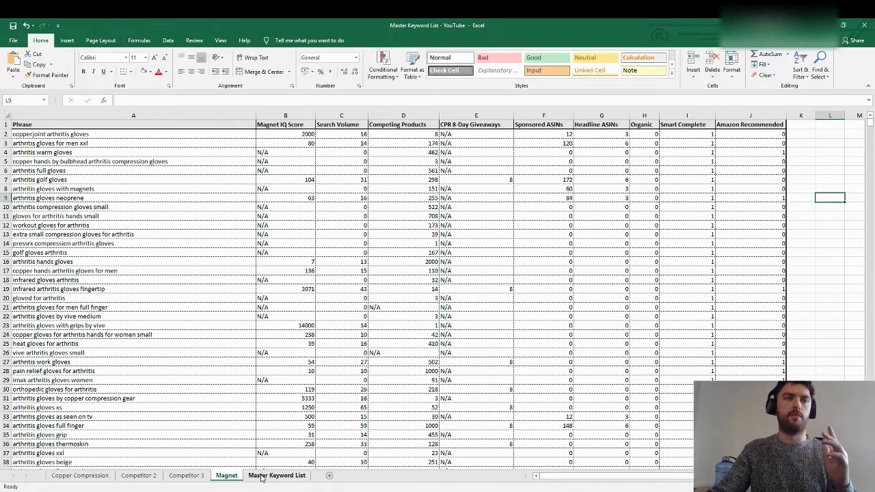
# - On the Master Keyword List, pick out copper fit, arthritis gloves and compression gloves keywords
pyautogui.click(276, 475)
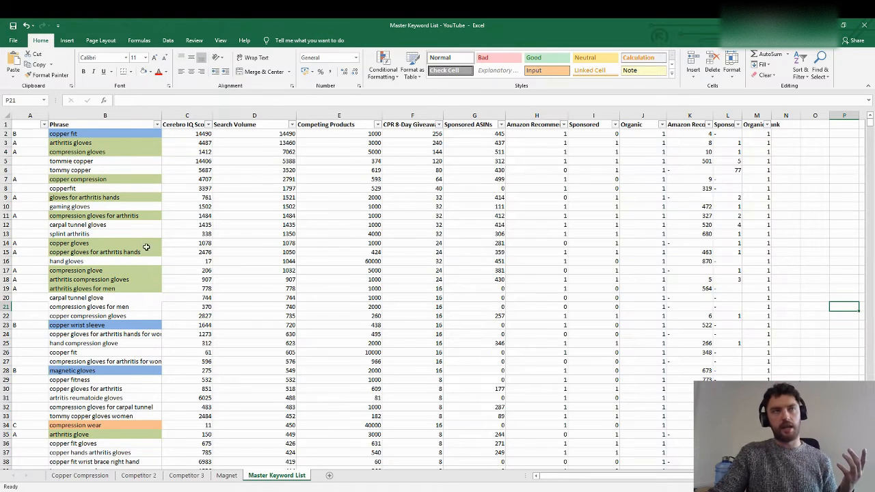
pyautogui.moveTo(693, 281)
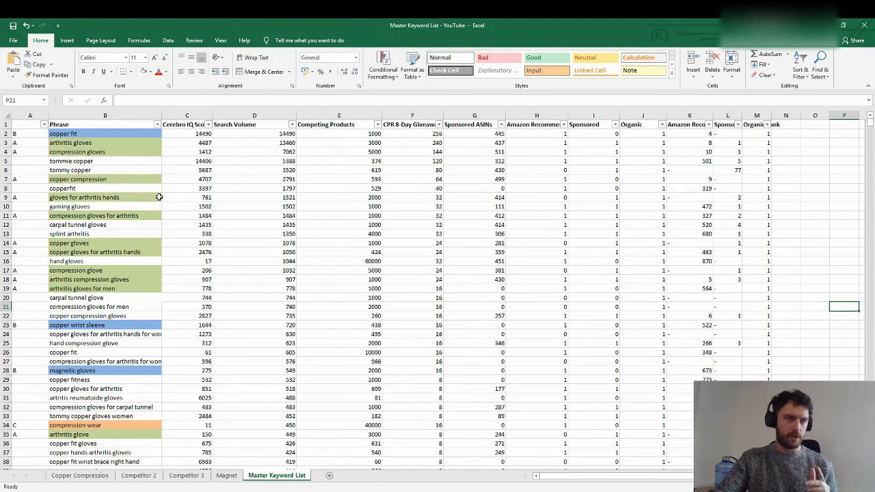
pyautogui.moveTo(290, 174)
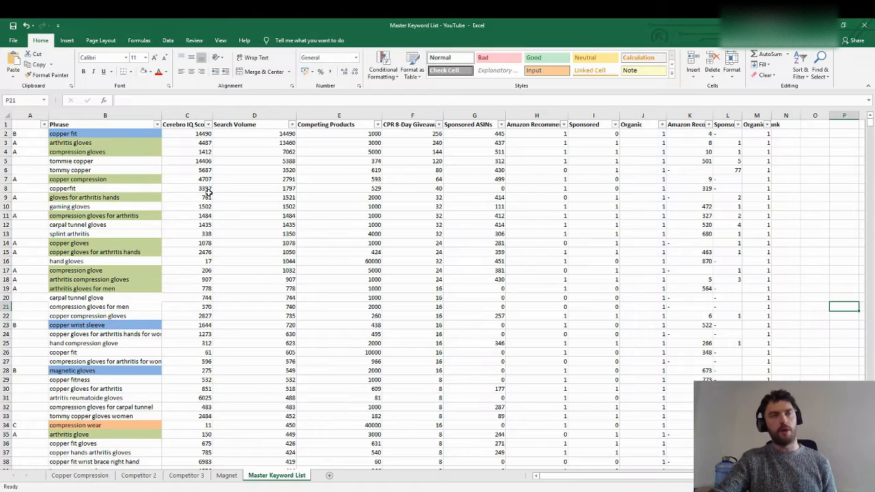
pyautogui.moveTo(252, 196)
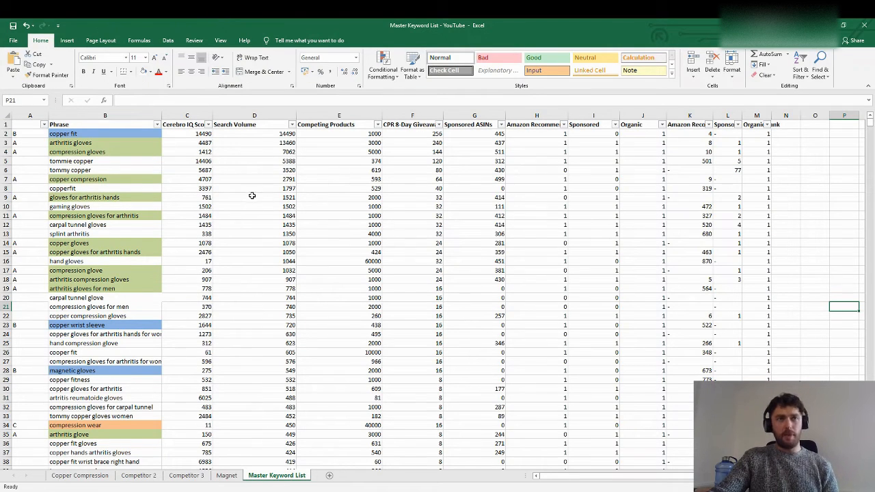
pyautogui.moveTo(353, 294)
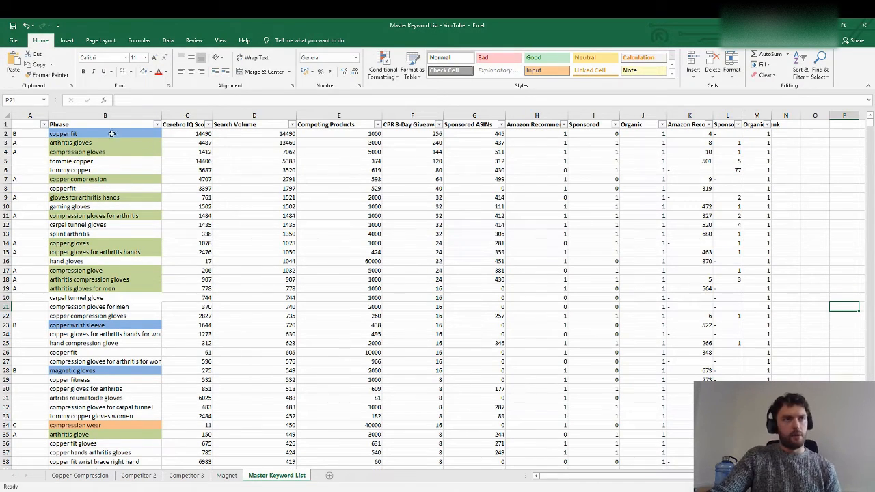
pyautogui.click(104, 133)
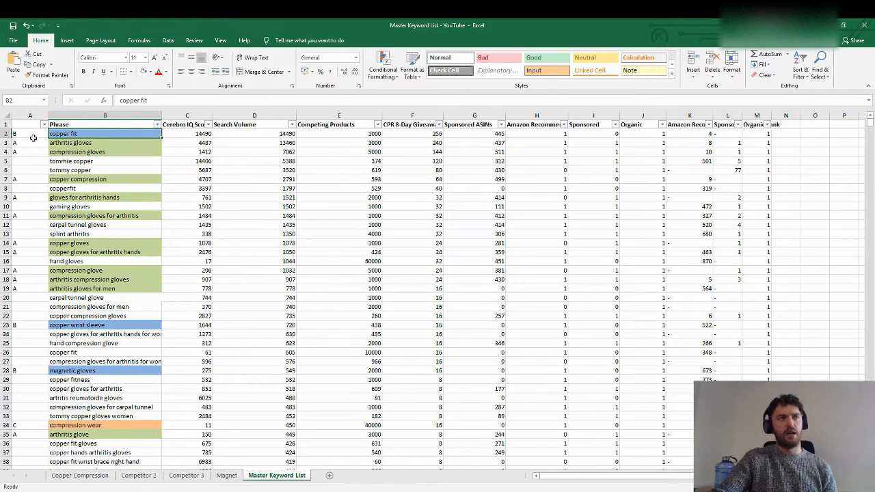
pyautogui.moveTo(20, 382)
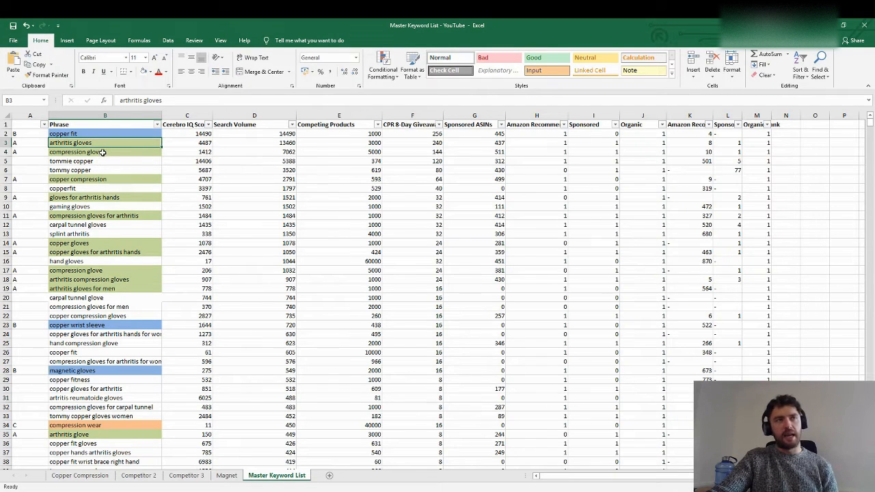
pyautogui.click(103, 152)
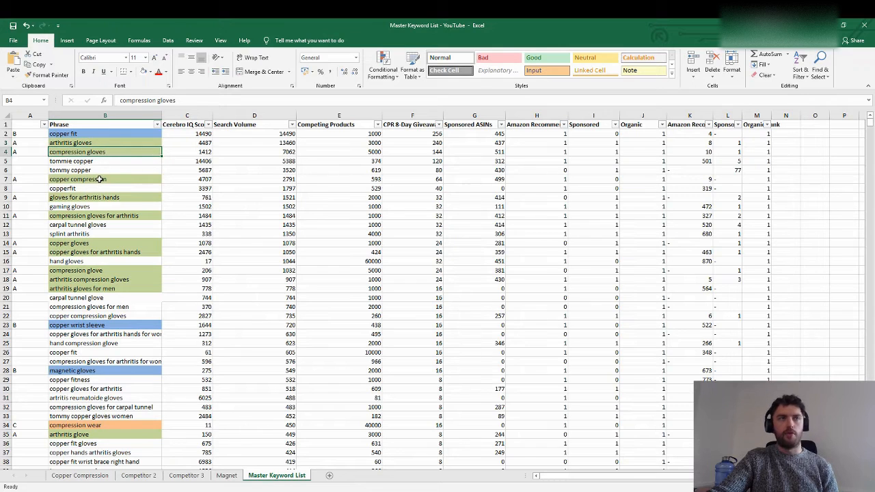
pyautogui.click(84, 198)
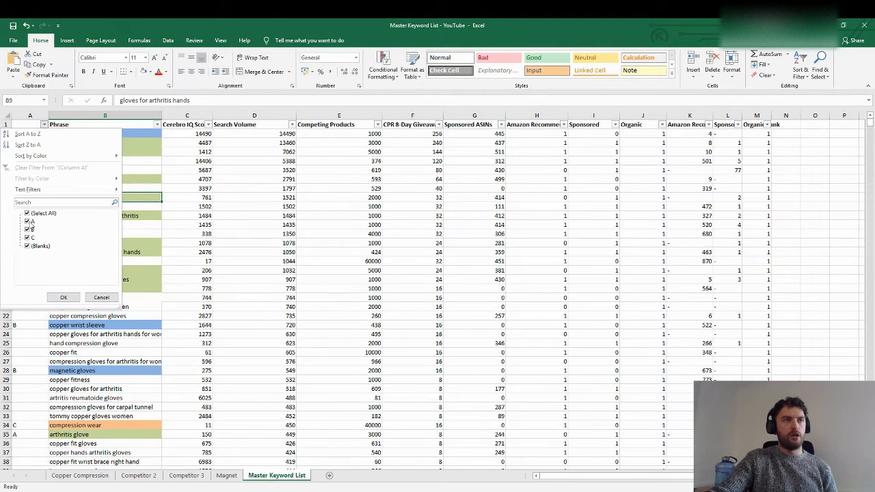
# - Exclude blanks from the grade filter, then pick out copper compression and compression gloves for arthritis
pyautogui.click(27, 237)
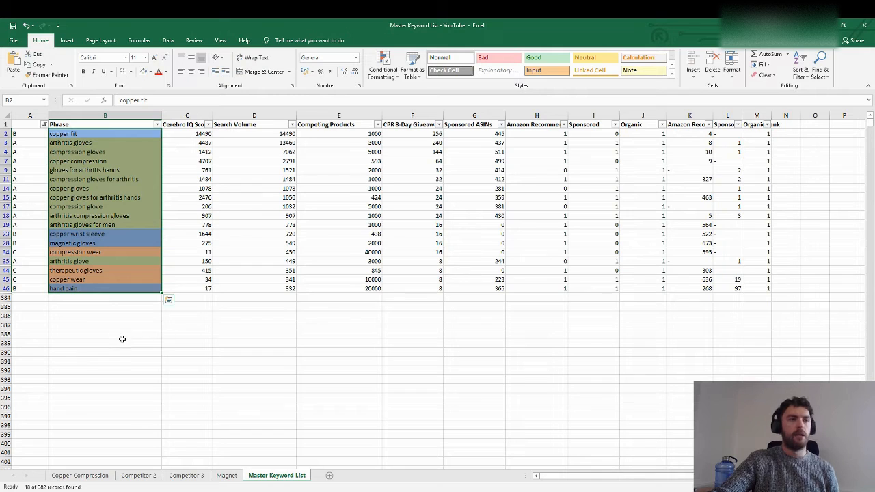
pyautogui.click(104, 334)
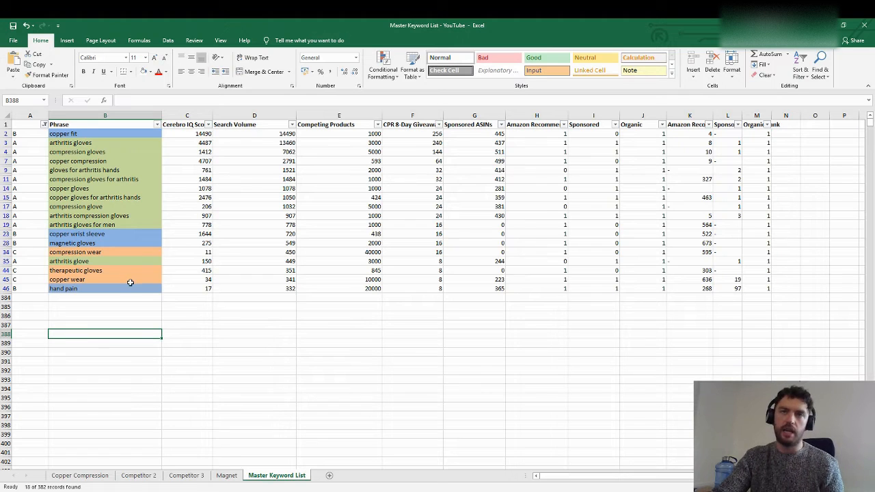
pyautogui.moveTo(126, 244)
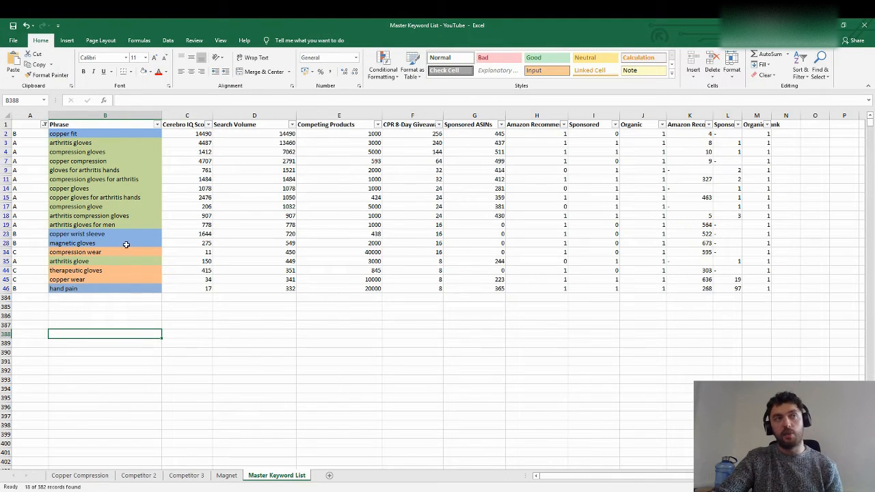
pyautogui.moveTo(108, 206)
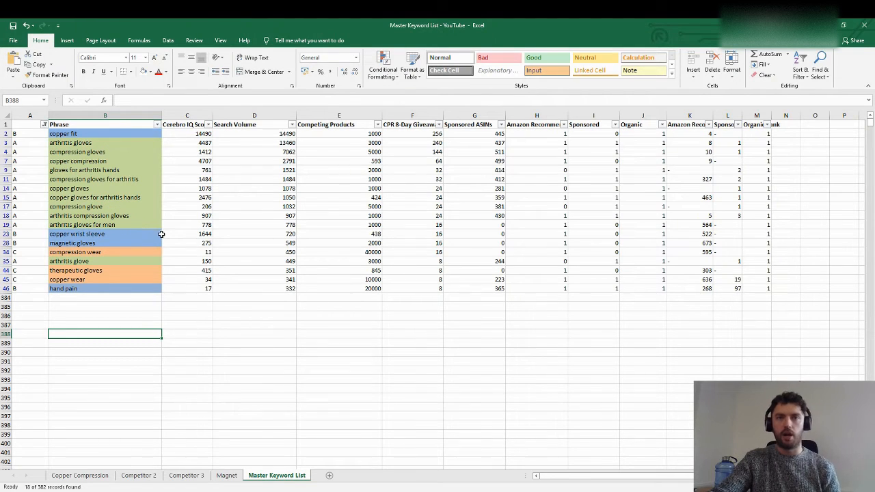
pyautogui.click(78, 161)
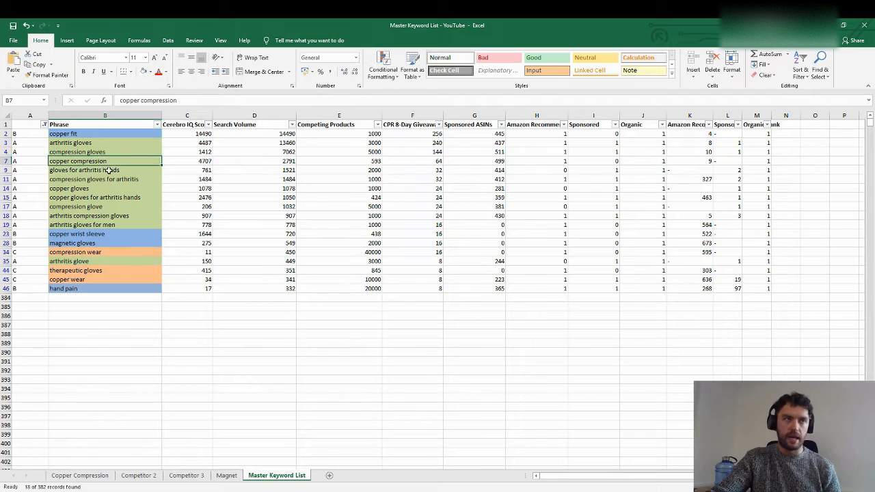
pyautogui.click(94, 179)
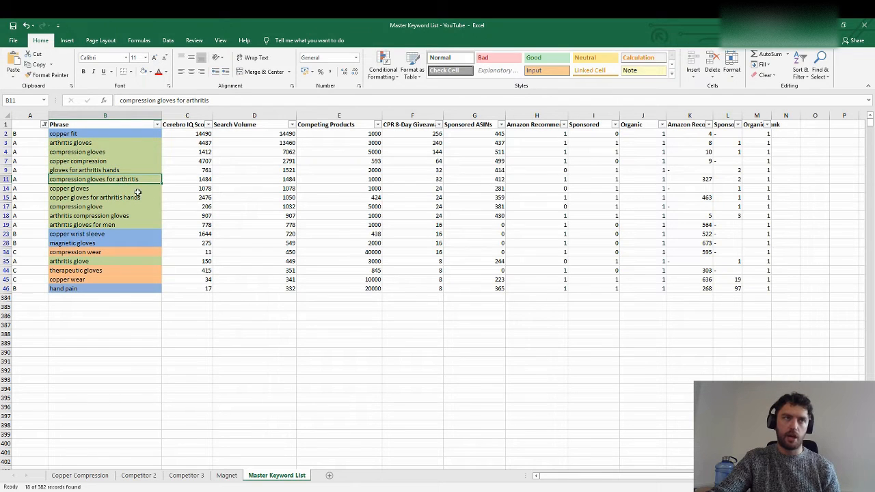
pyautogui.moveTo(339, 344)
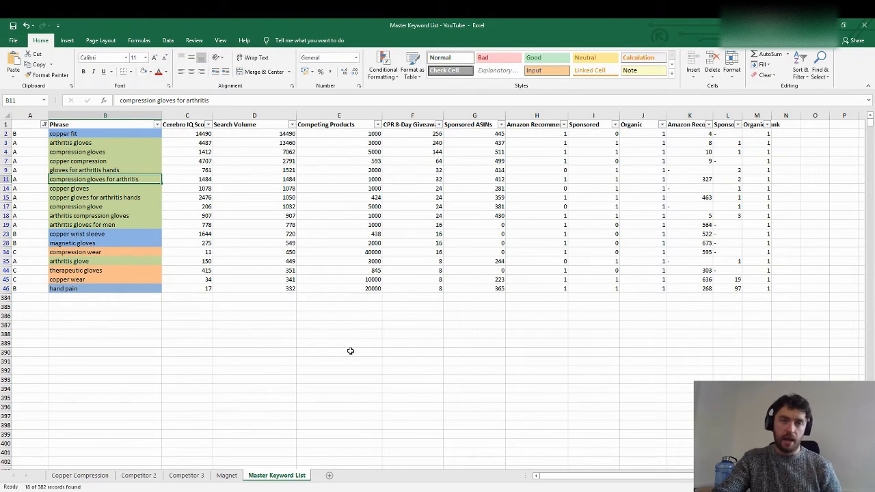
pyautogui.moveTo(341, 322)
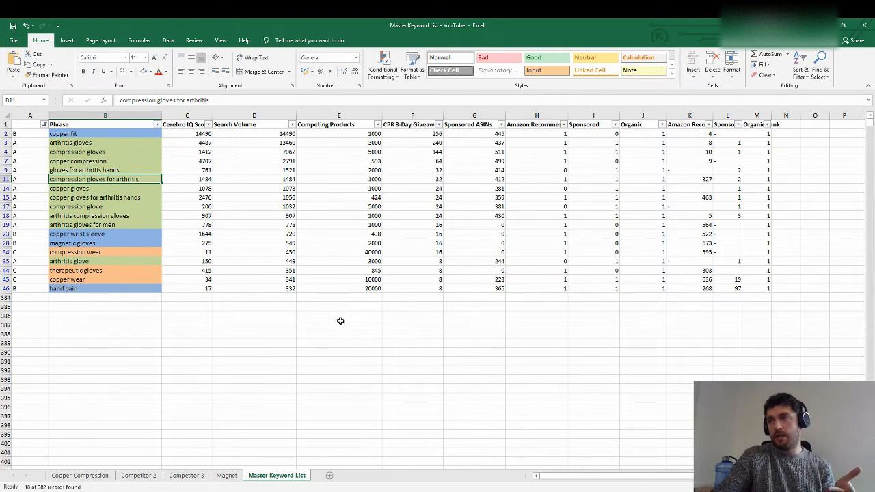
pyautogui.moveTo(415, 354)
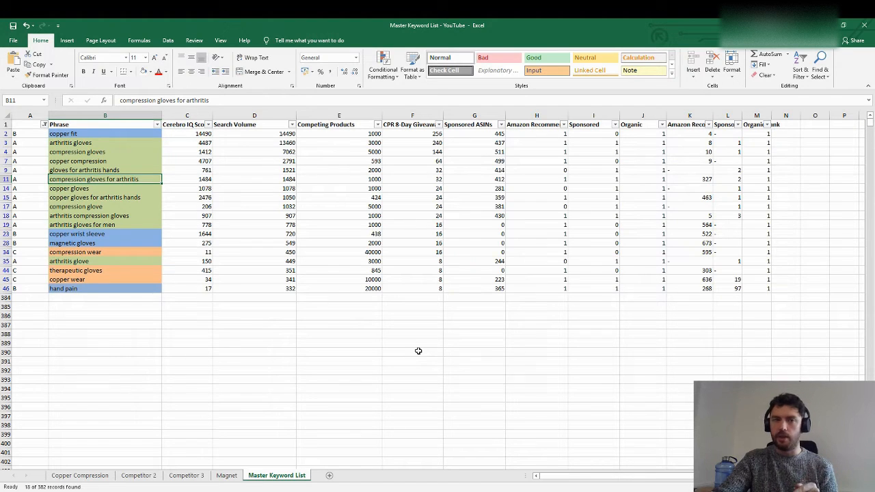
pyautogui.moveTo(416, 359)
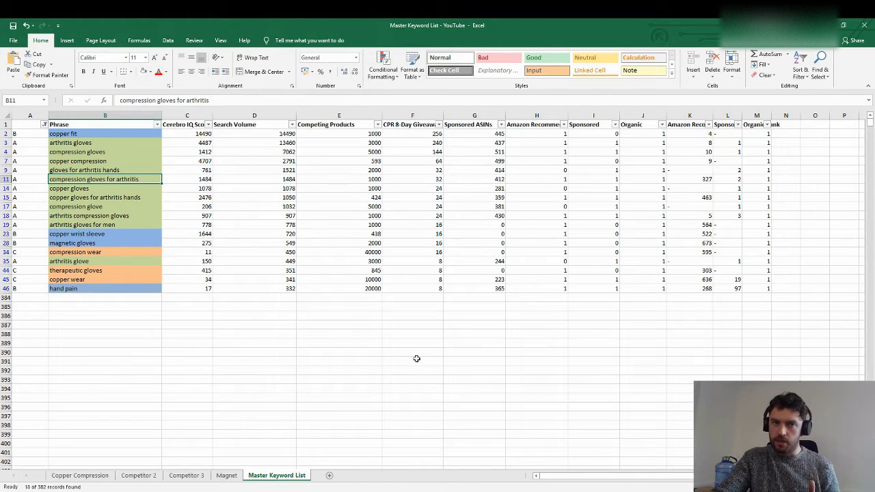
pyautogui.moveTo(437, 365)
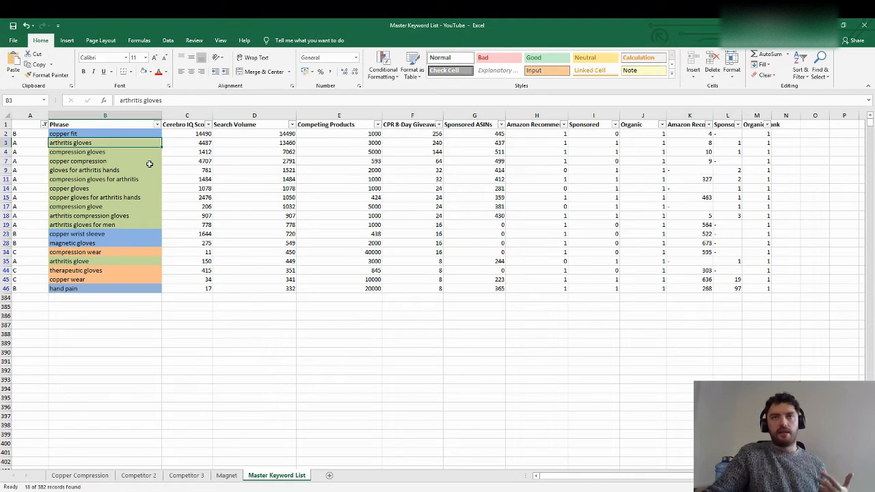
pyautogui.moveTo(231, 227)
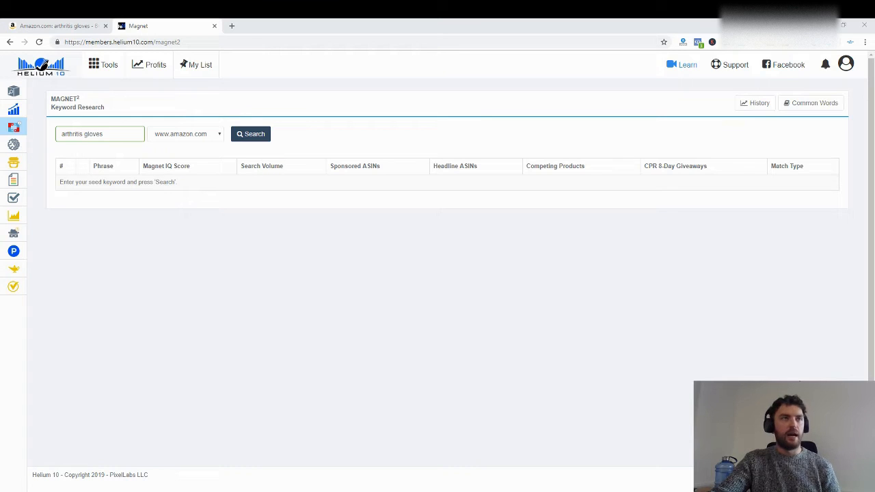
pyautogui.moveTo(328, 302)
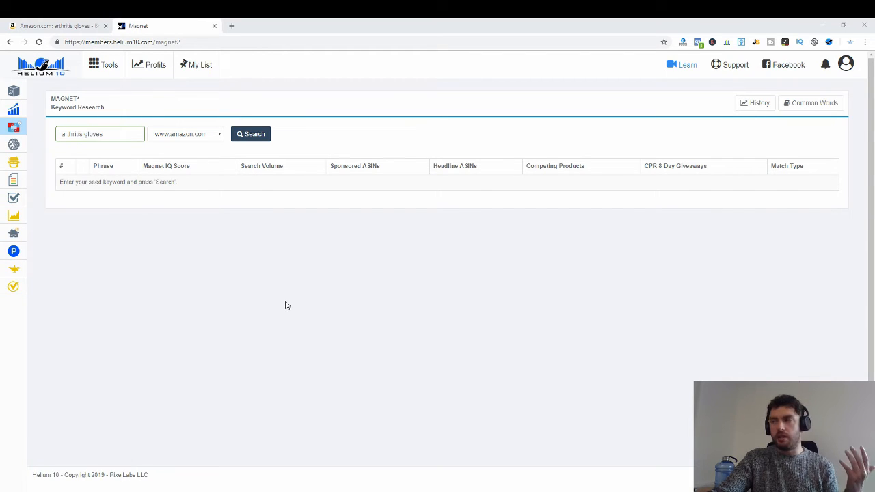
pyautogui.moveTo(282, 309)
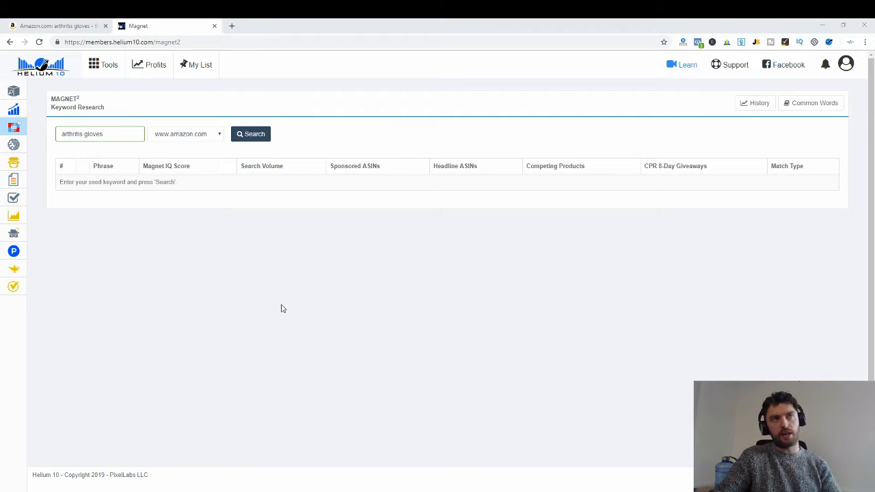
pyautogui.moveTo(272, 305)
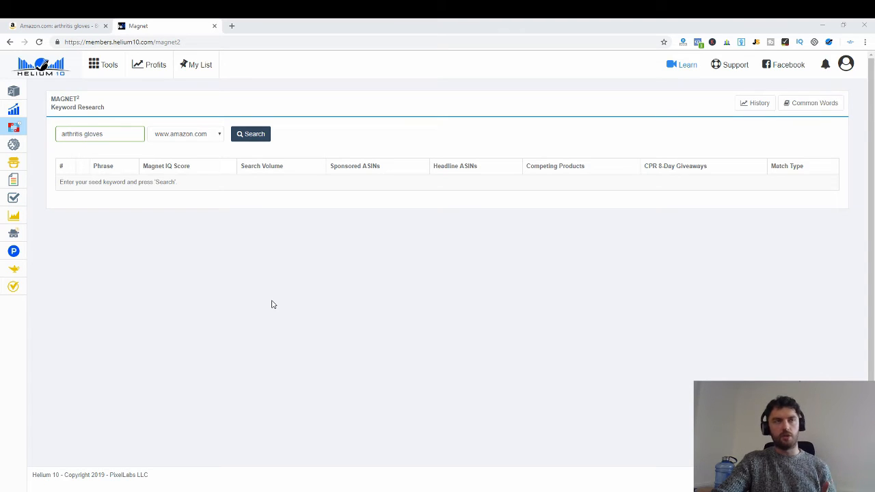
pyautogui.moveTo(258, 301)
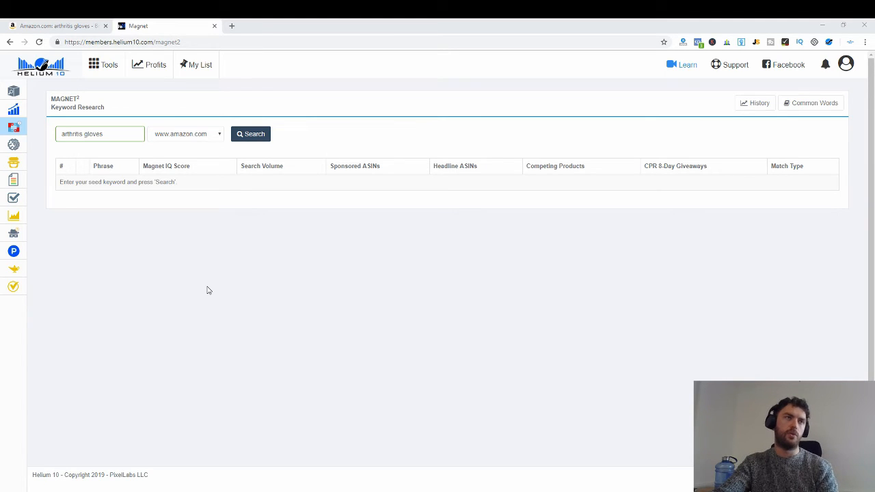
pyautogui.moveTo(201, 291)
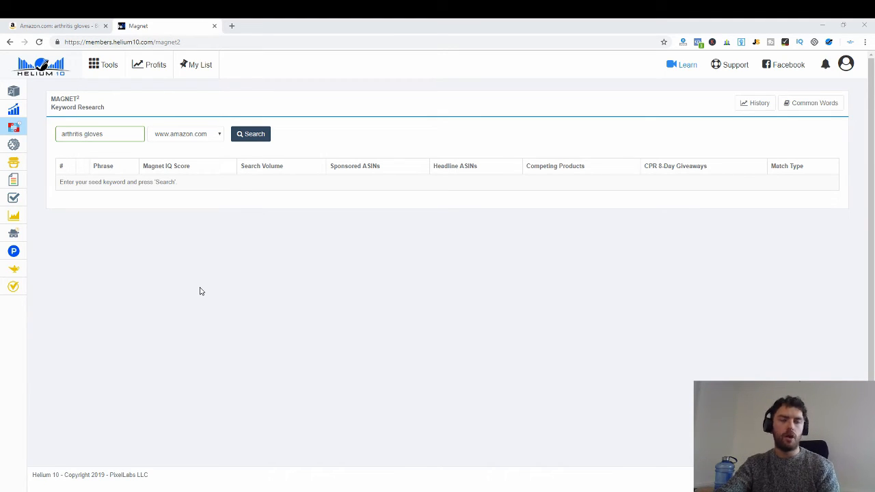